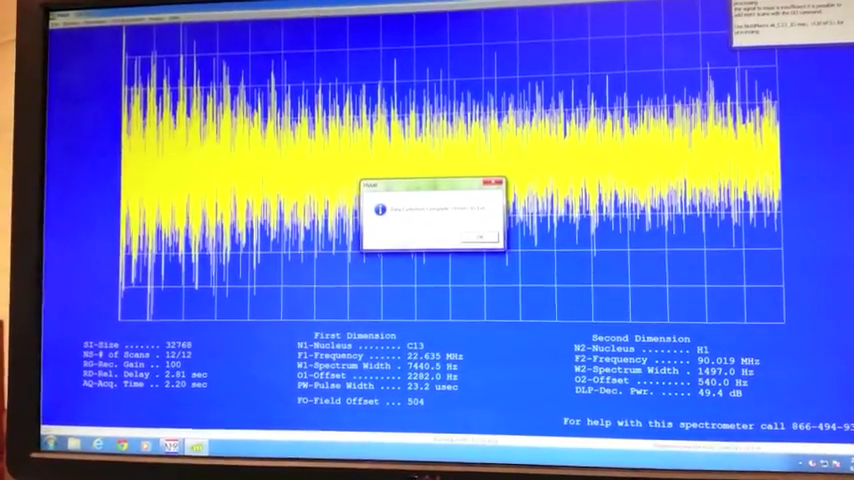
# Step: Acknowledge the acquisition-finished message to reveal the processed spectrum
pyautogui.click(476, 236)
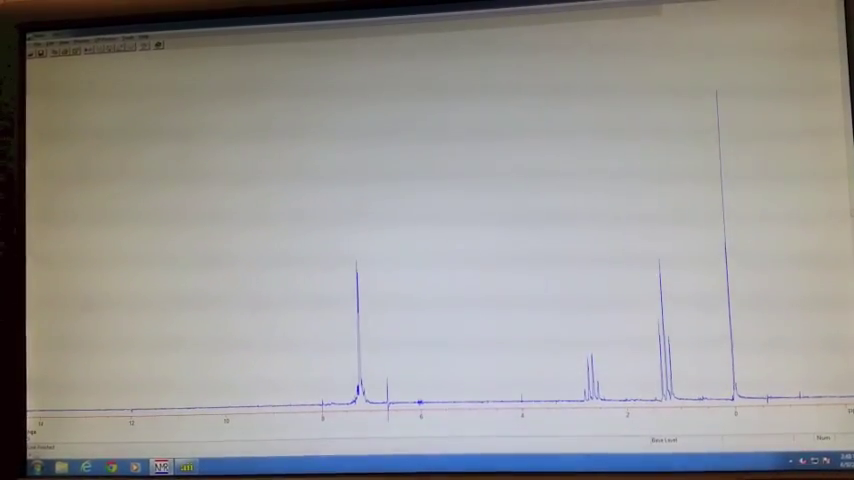
# Step: Import a saved data file via Ctrl+F3, reaching the line-broadening prompt
pyautogui.press('ctrl+F3')
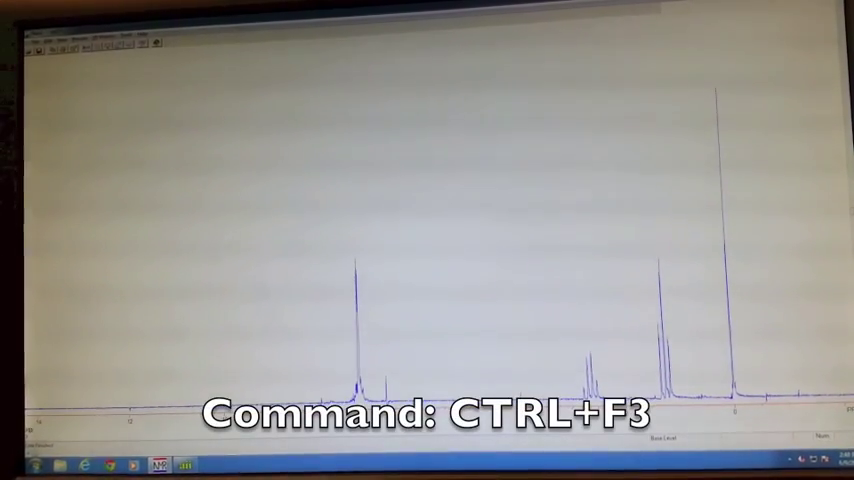
pyautogui.press('ctrl+f3')
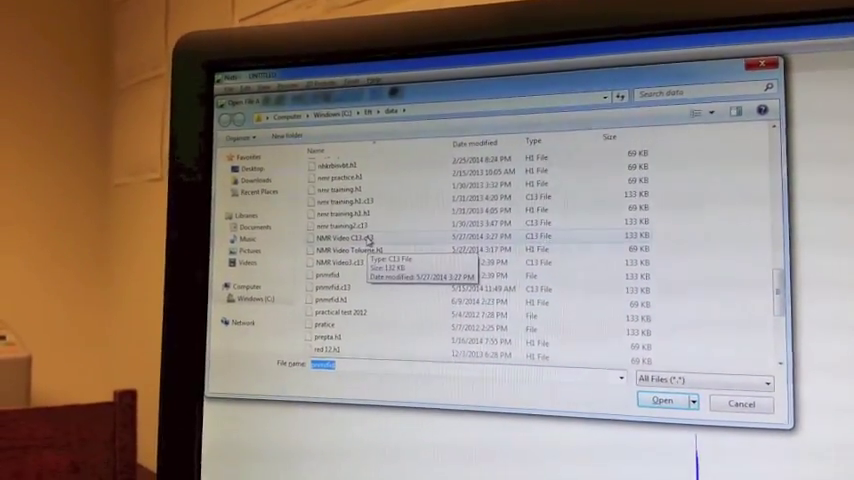
pyautogui.click(376, 256)
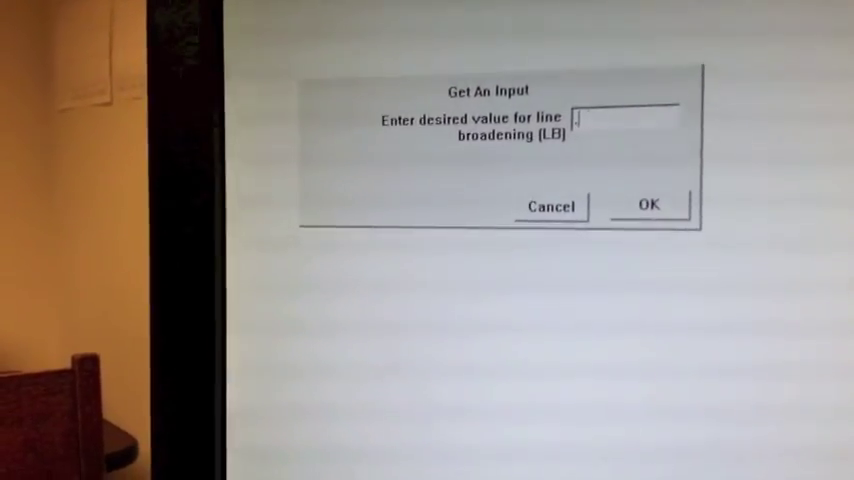
# Step: Accept the default line broadening and extend the comment to 'toluene in DMSO'
pyautogui.click(648, 204)
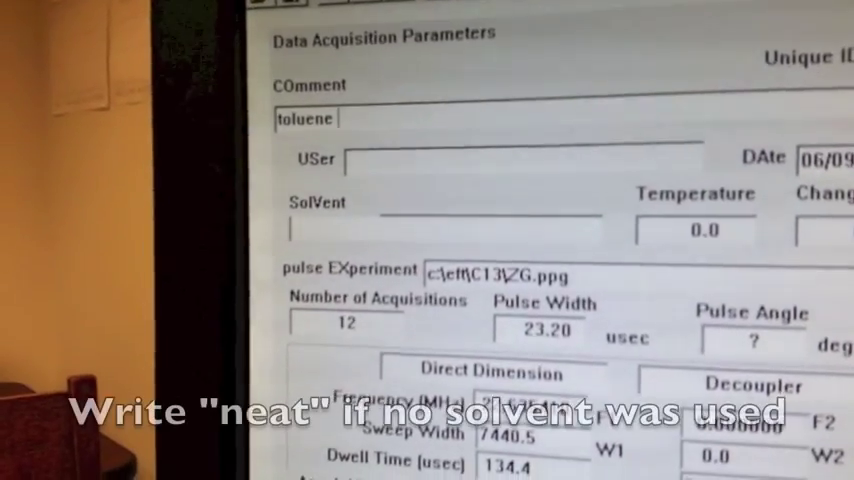
pyautogui.write('in')
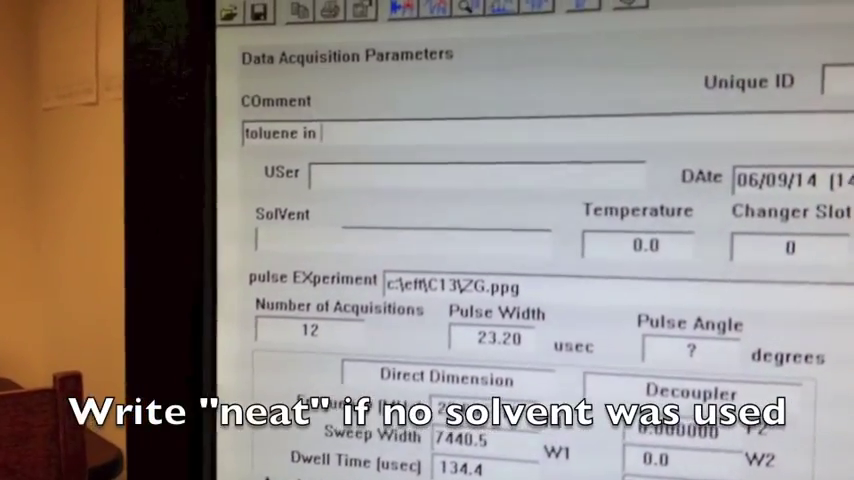
pyautogui.write('DMSO')
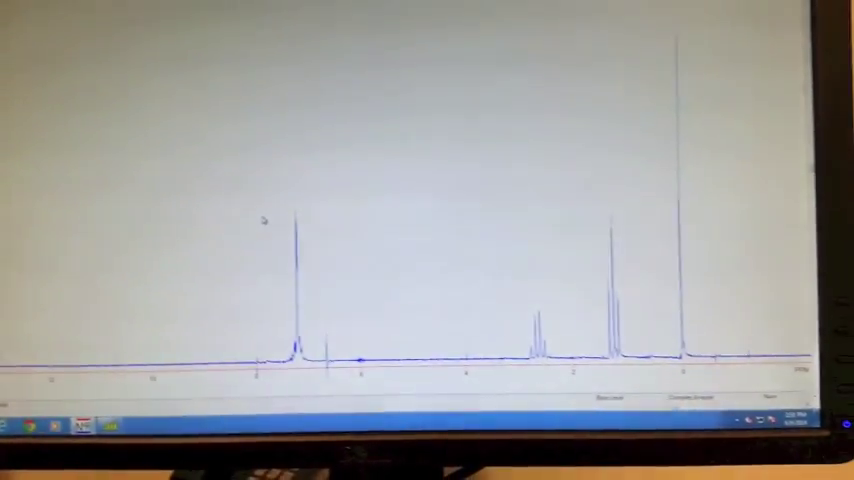
# Step: Load a different data file via Ctrl+F2 and accept its acquisition parameters
pyautogui.press('ctrl+F2')
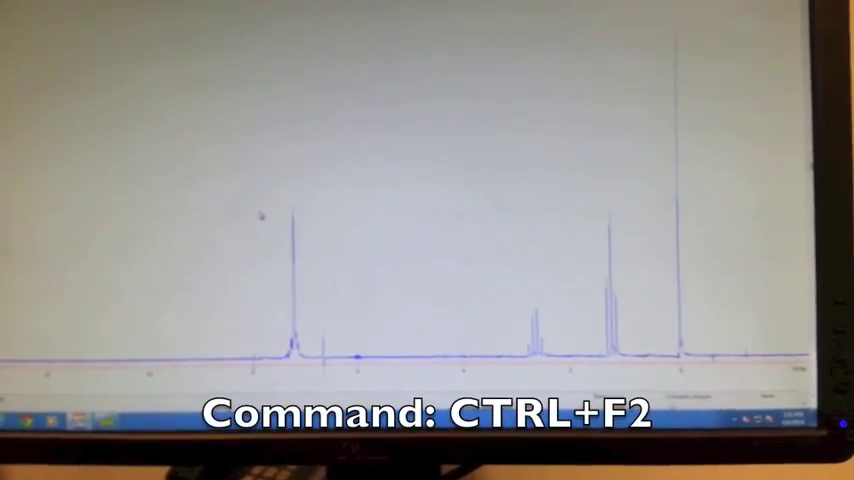
pyautogui.press('ctrl+f2')
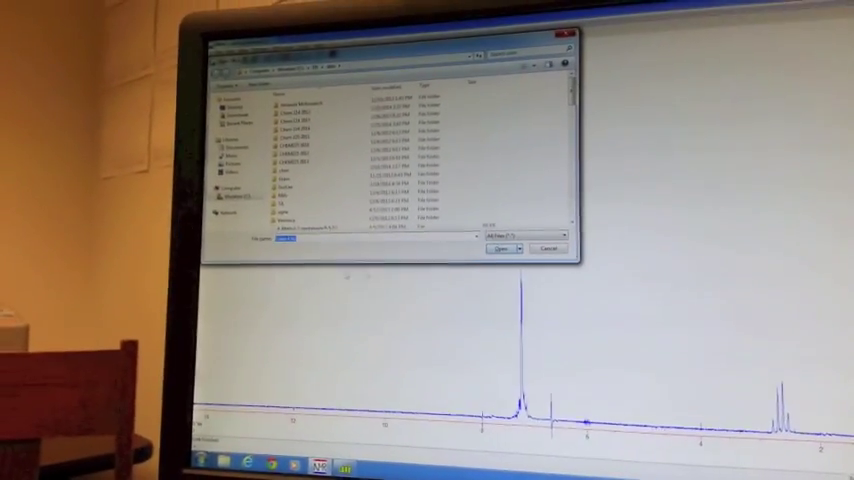
pyautogui.click(500, 248)
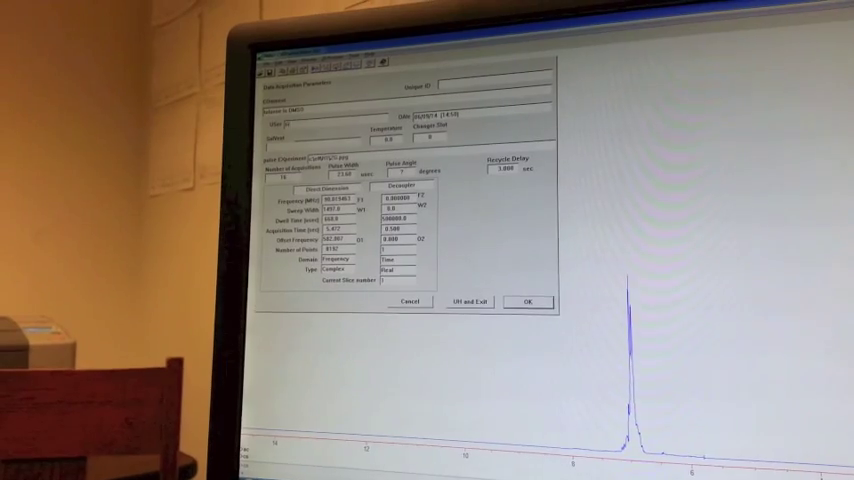
pyautogui.click(526, 300)
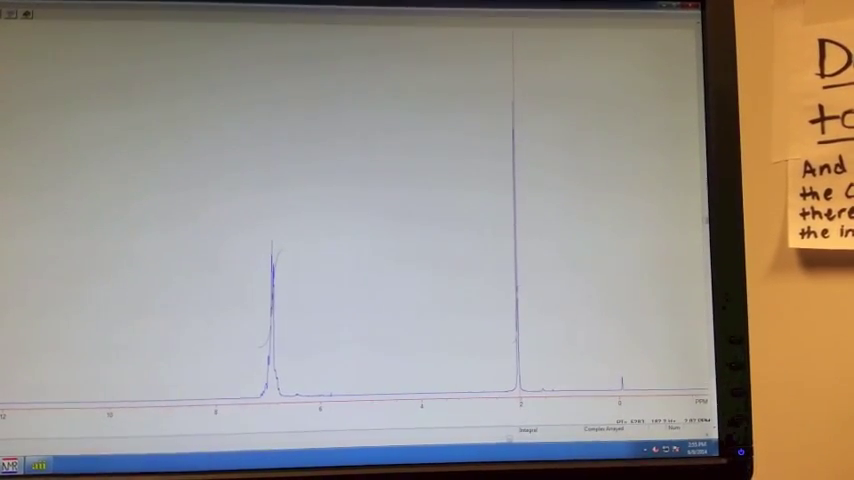
# Step: Bring up the reference-value prompt for the full toluene spectrum
pyautogui.press('v')
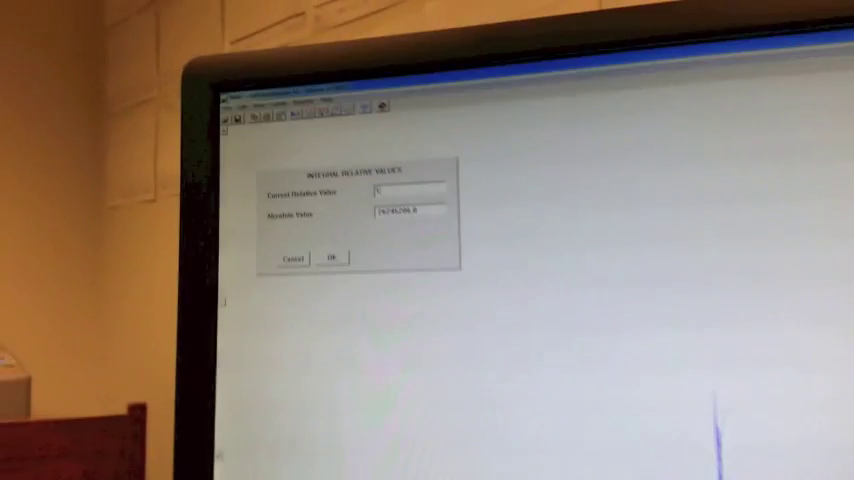
# Step: Confirm the new TMS reference value and switch to integration mode
pyautogui.click(332, 258)
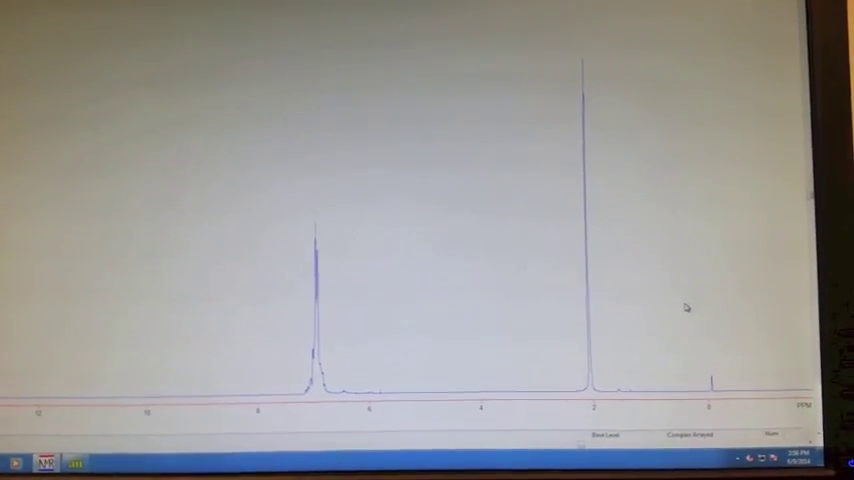
pyautogui.press('ctrl+i')
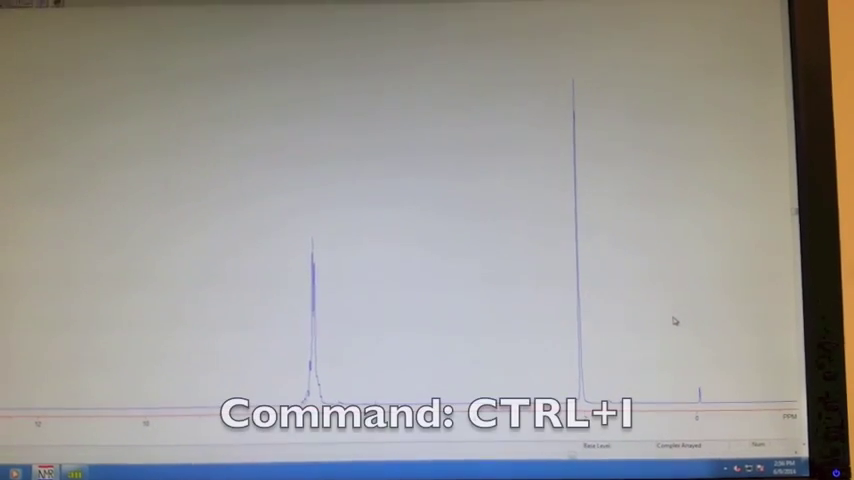
# Step: Set integrals over the toluene peaks and show the picked-peak table
pyautogui.press('ctrl+i')
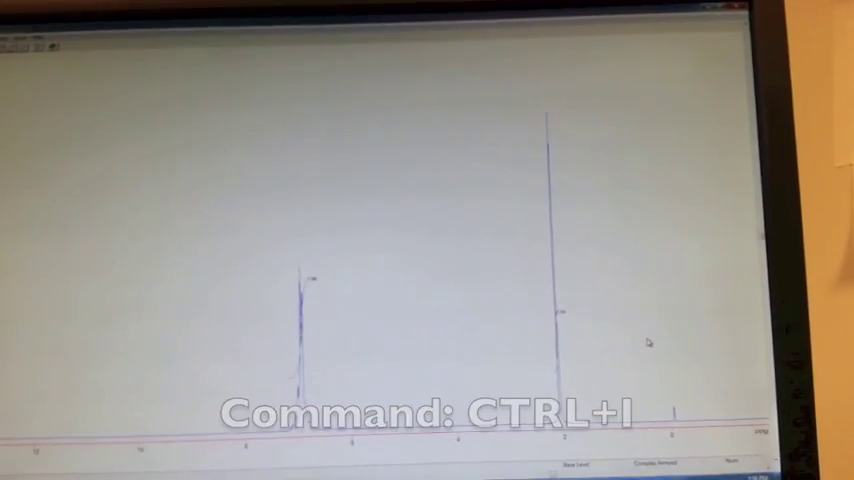
pyautogui.press('ctrl+i')
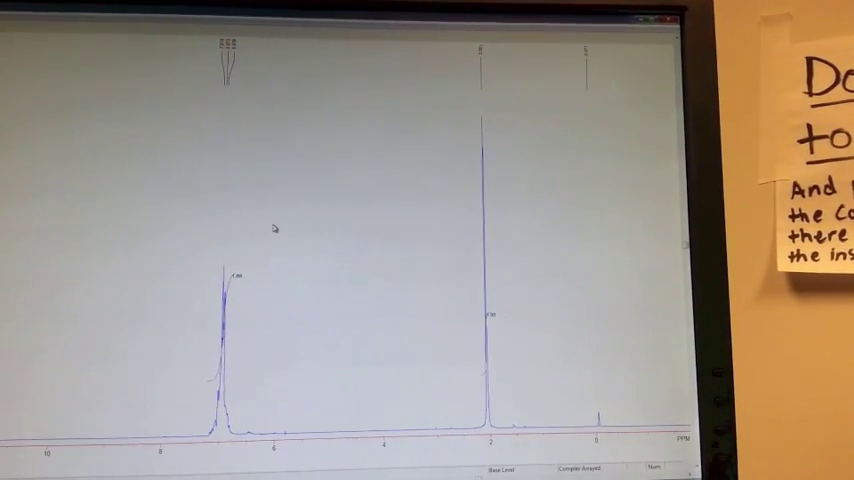
pyautogui.press('ctrl+b')
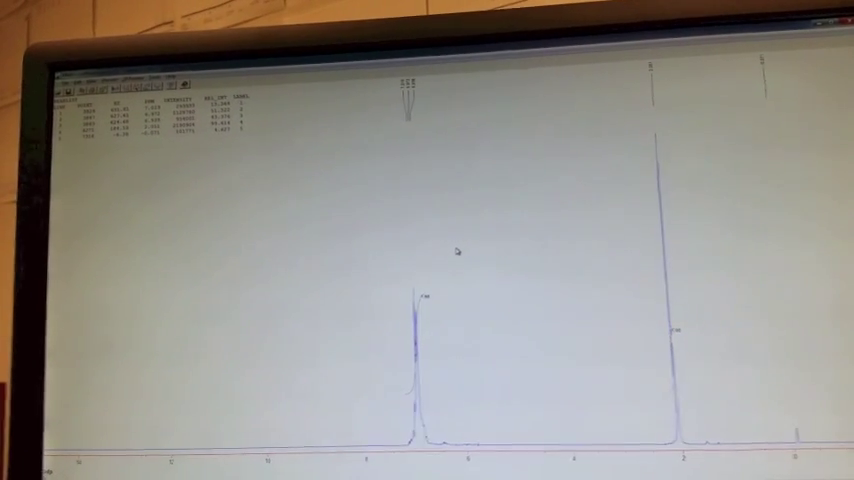
# Step: Run peak picking so the peak table with positions and intensities appears
pyautogui.press('ctrl+p')
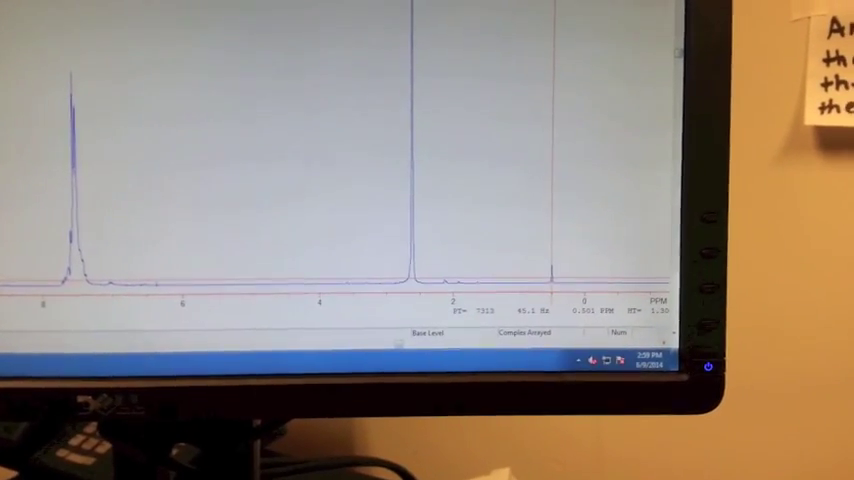
# Step: Place a cursor marker right of the methyl peak and read its position
pyautogui.press('o')
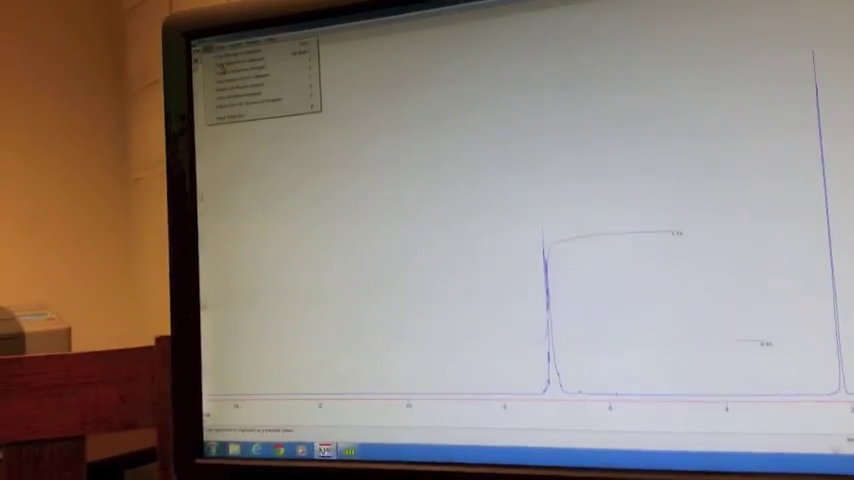
# Step: Show the Edit menu's integral options, including Clear All Broken Integrals
pyautogui.click(276, 72)
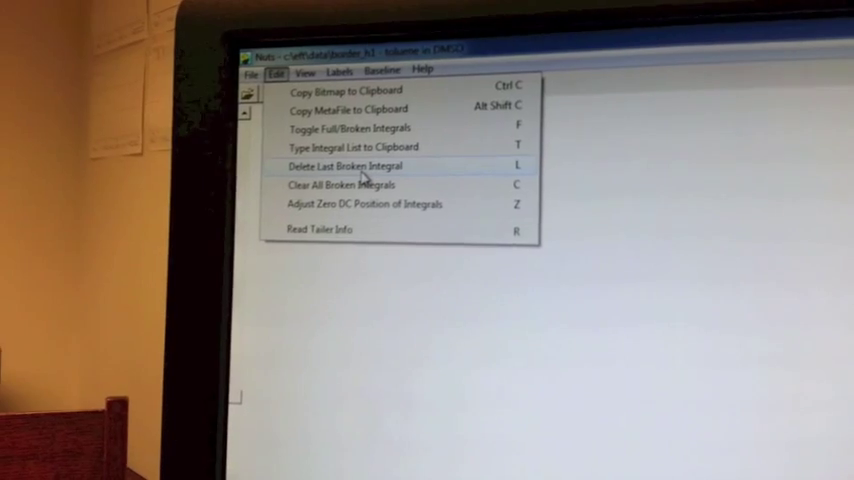